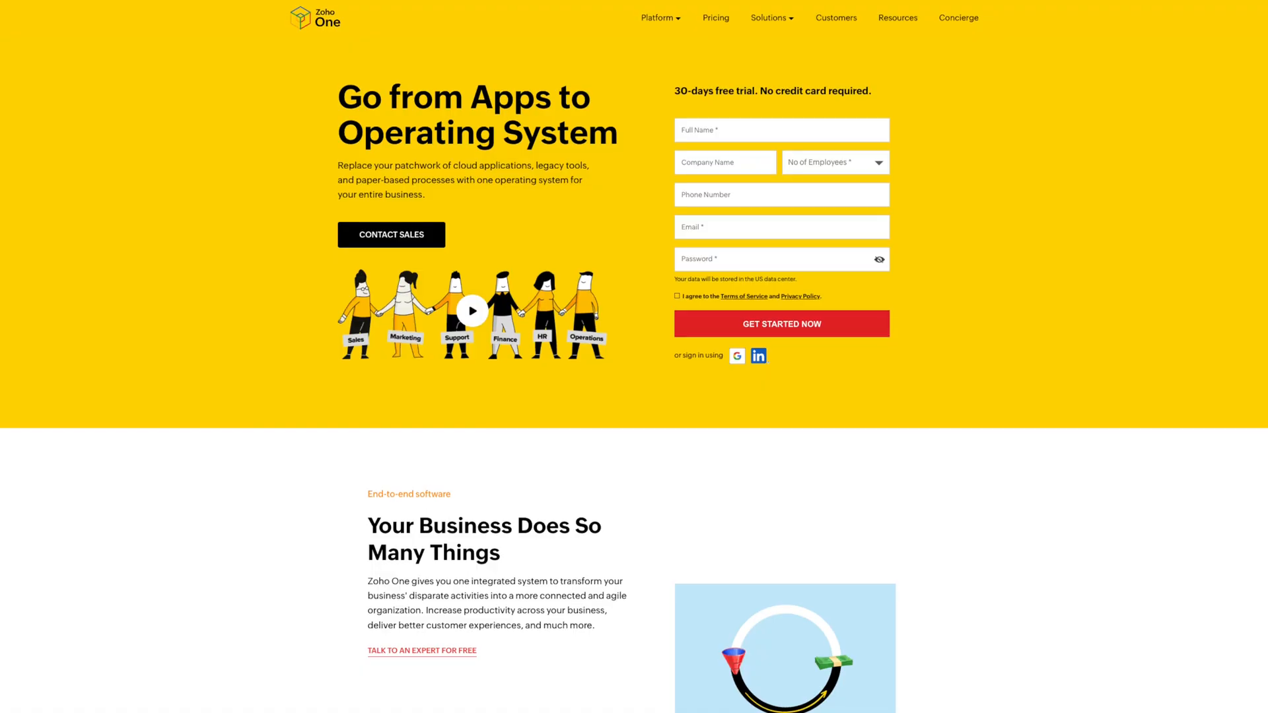
# Step: Scroll the homepage down past the sign-up form to the end-to-end software overview
pyautogui.scroll(-3)
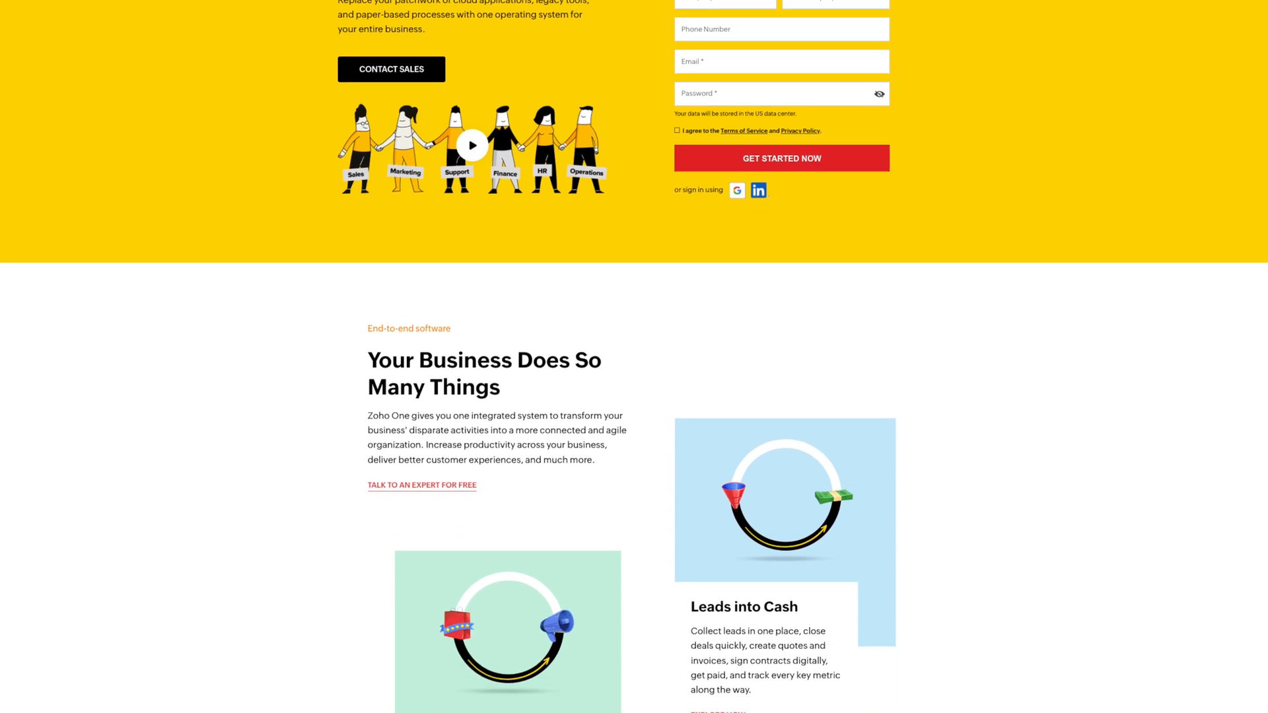
pyautogui.scroll(-3)
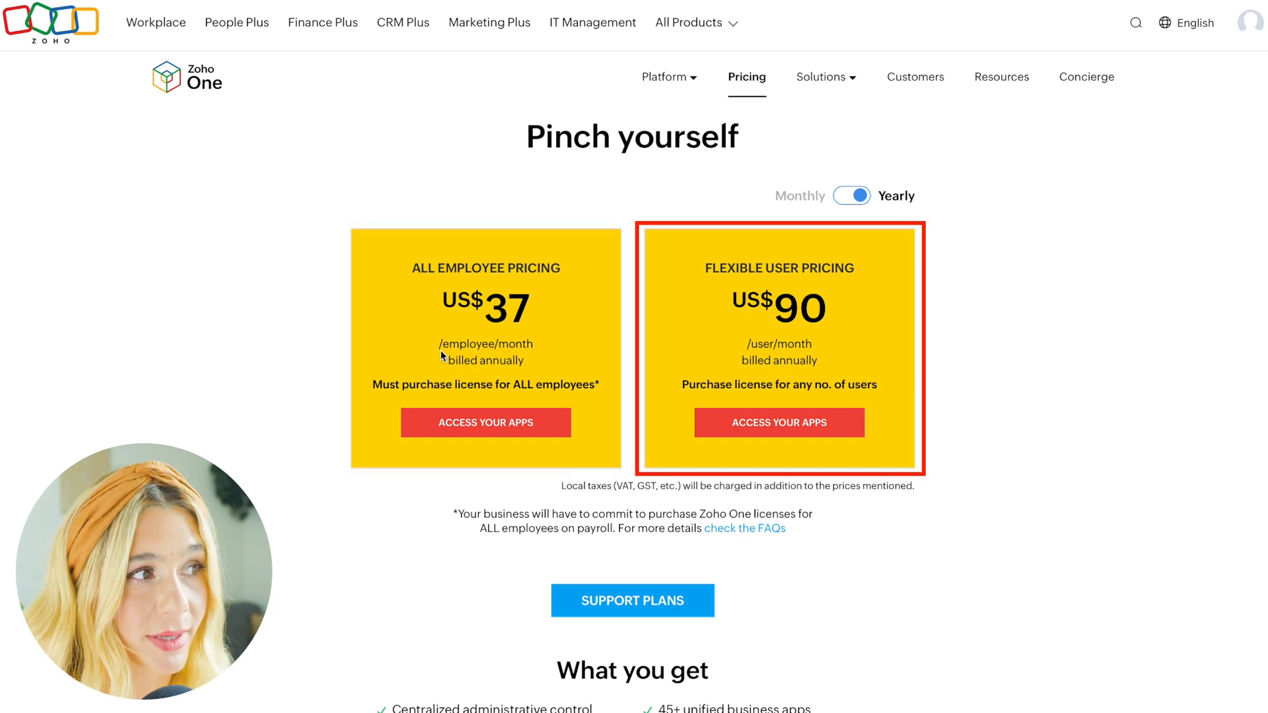
# Step: Browse the feature comparison's app limits across the Marketing, Productivity and Finance categories
pyautogui.click(851, 195)
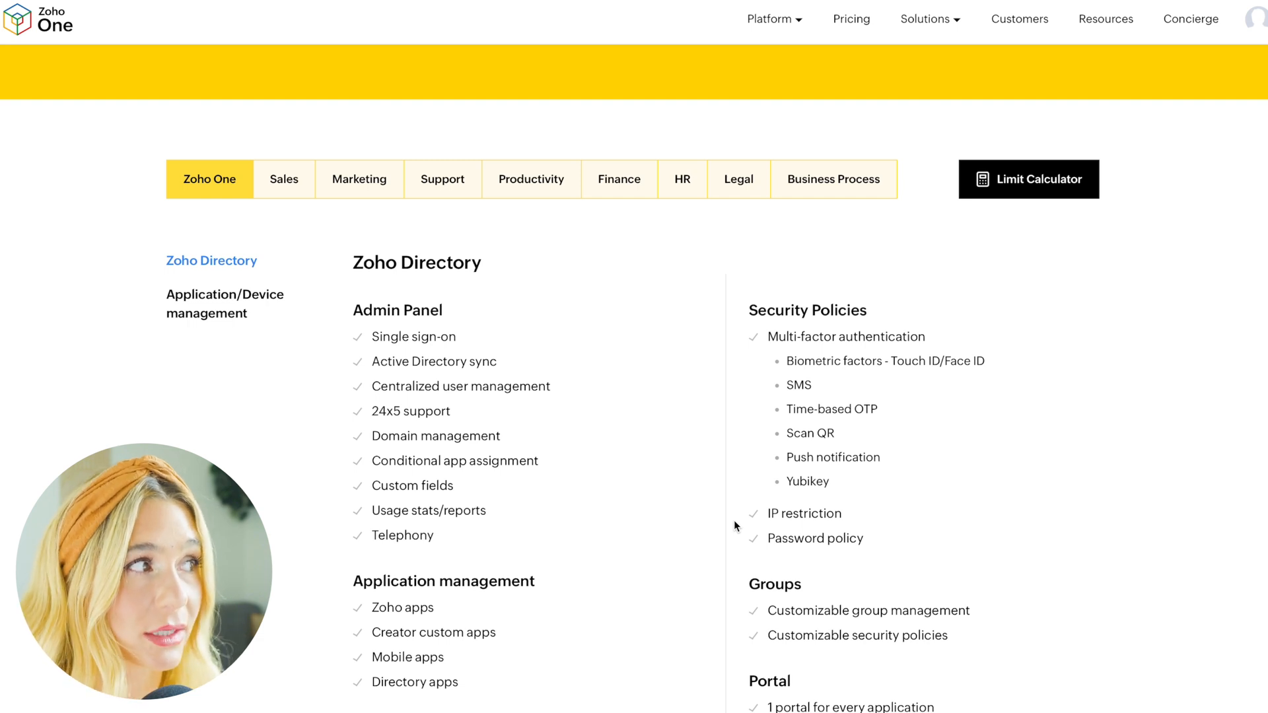
pyautogui.click(360, 178)
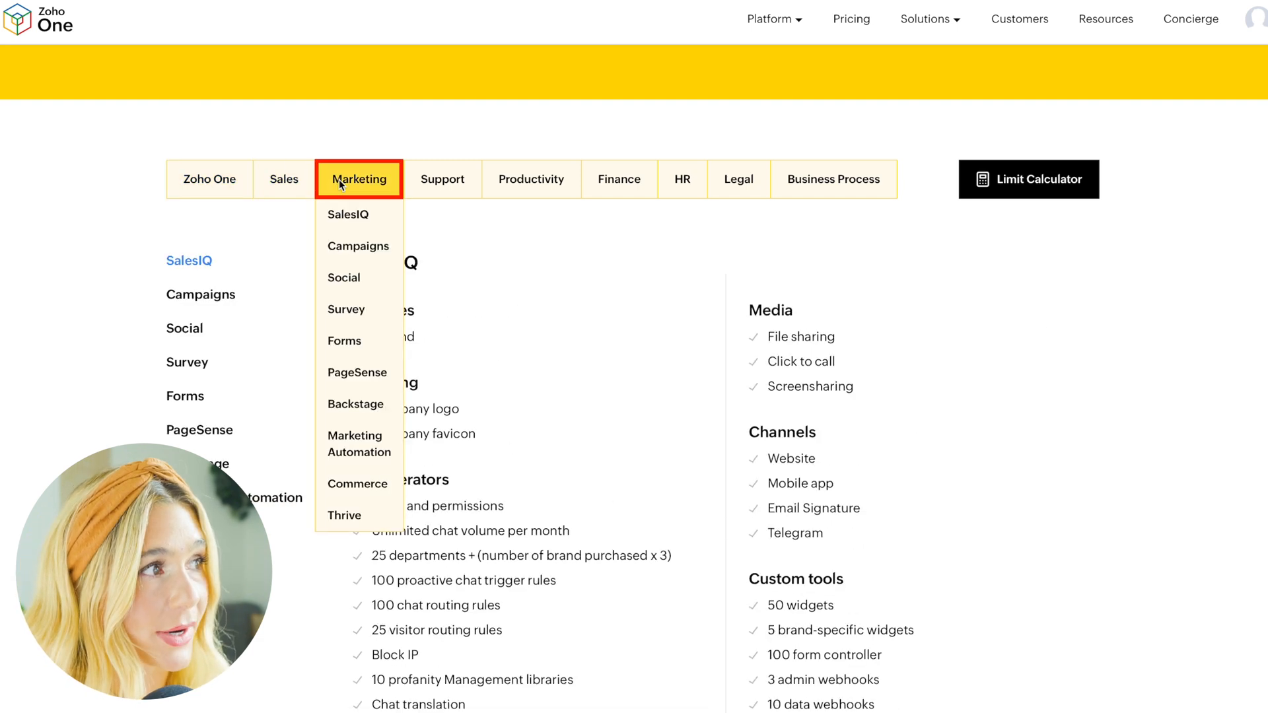
pyautogui.click(531, 178)
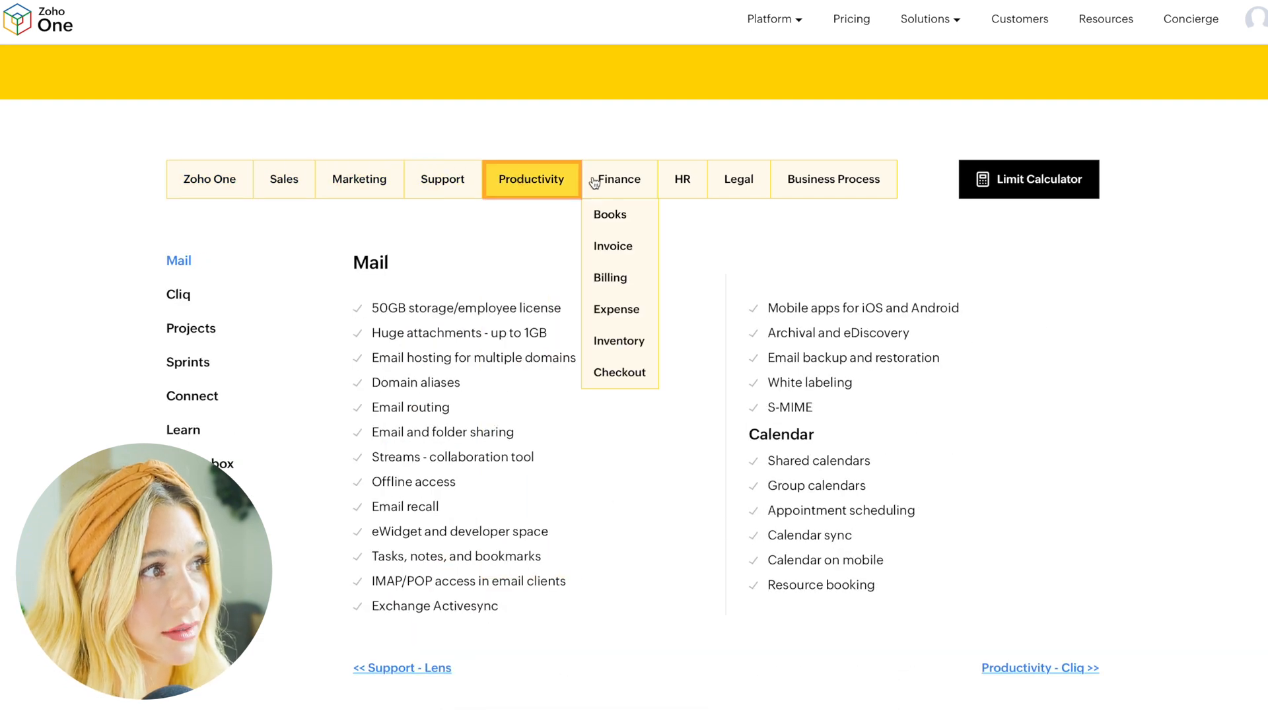
pyautogui.click(832, 178)
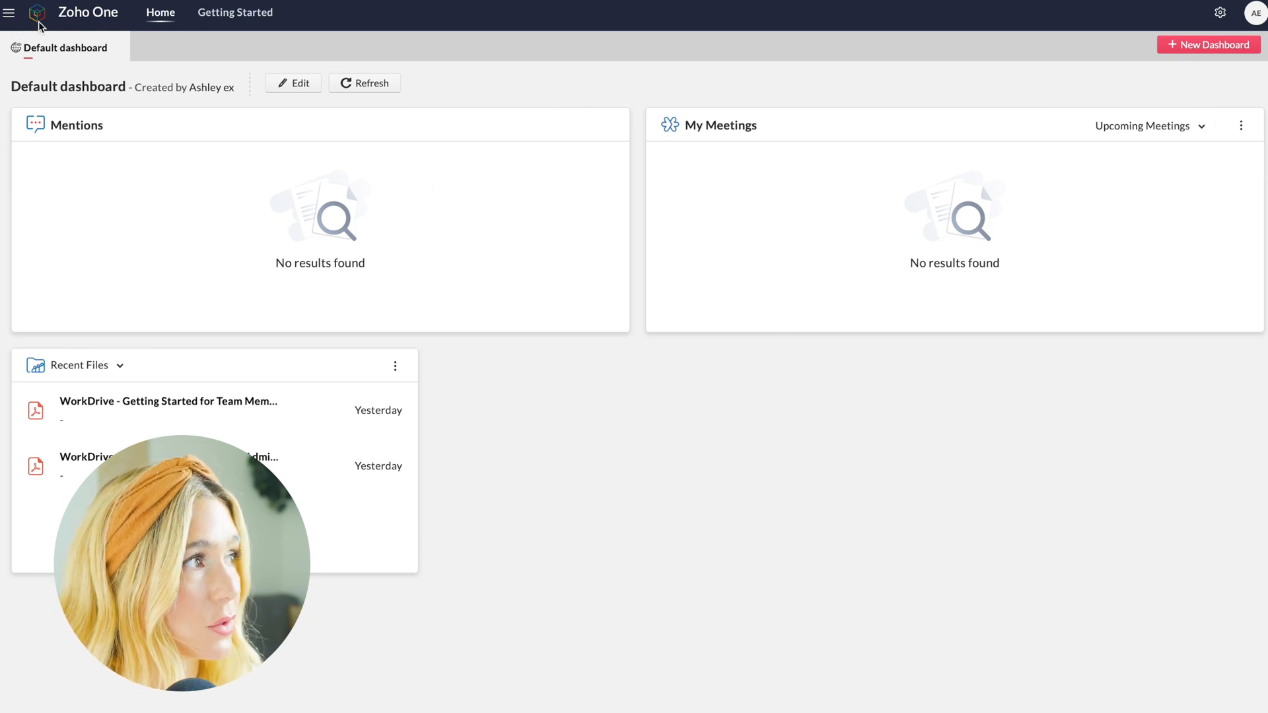
# Step: Launch Cliq from the dashboard's pinned apps via the hamburger menu
pyautogui.click(11, 12)
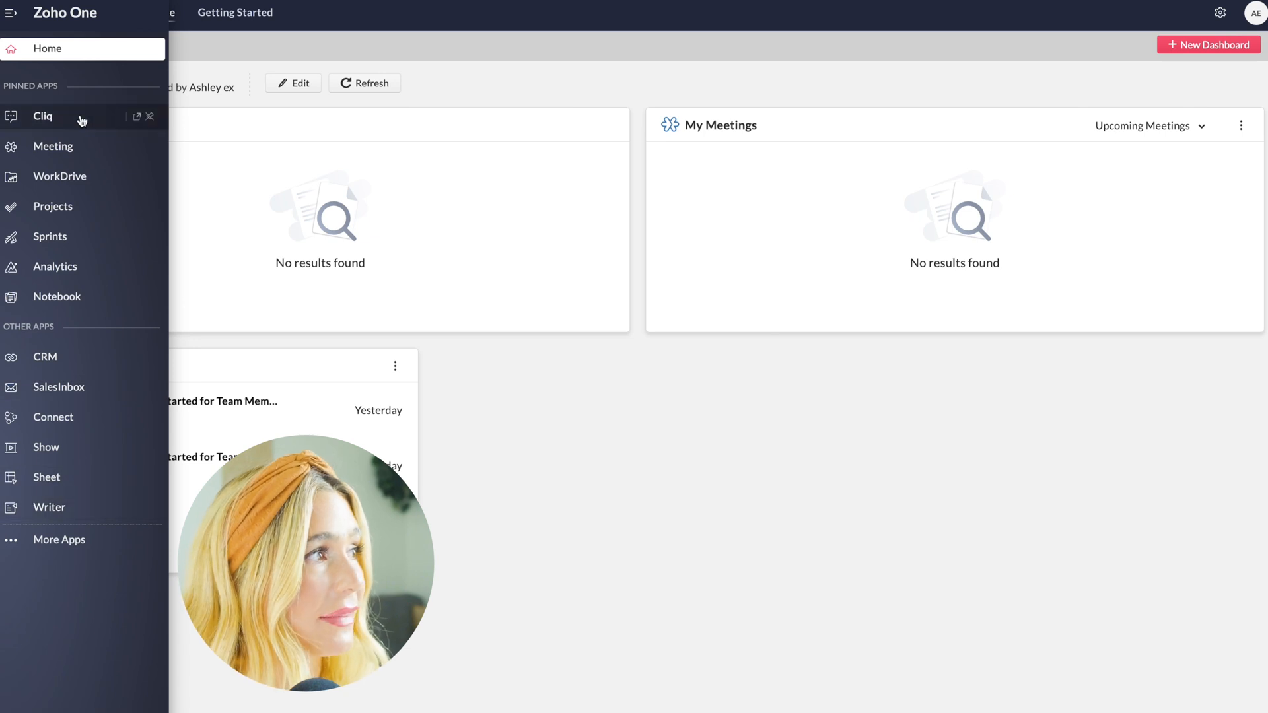
pyautogui.click(42, 116)
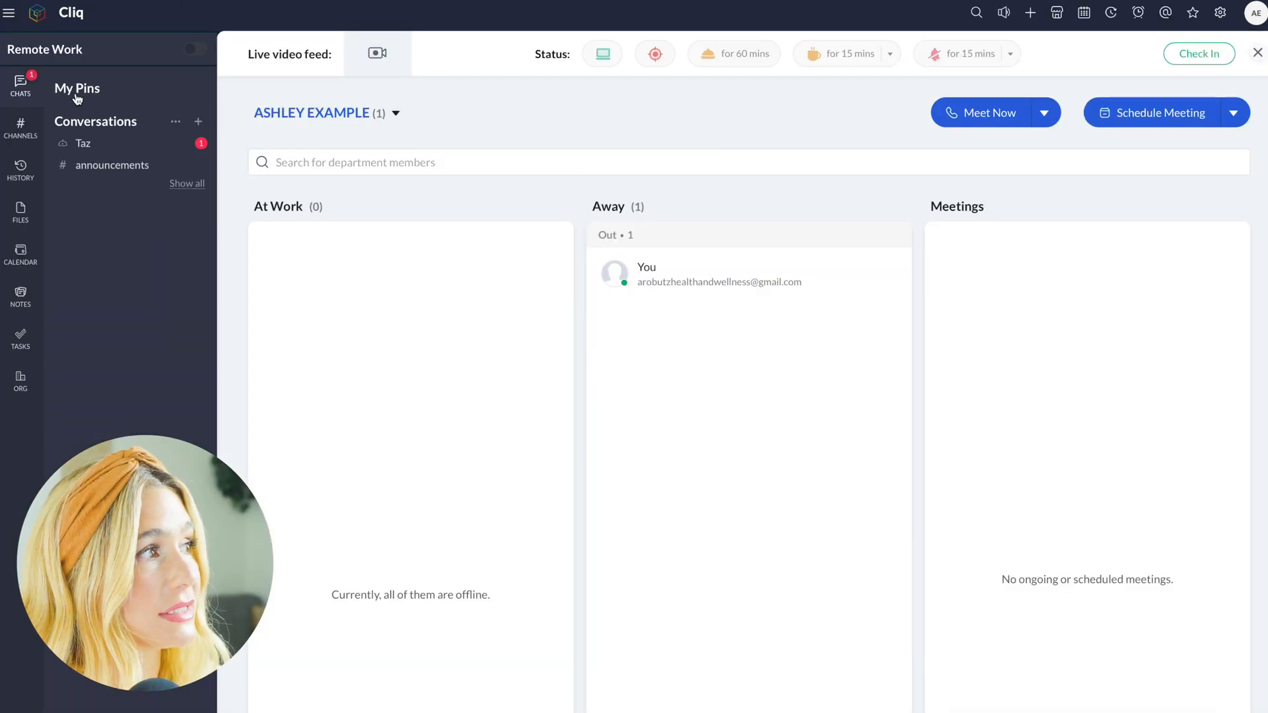
pyautogui.moveTo(111, 165)
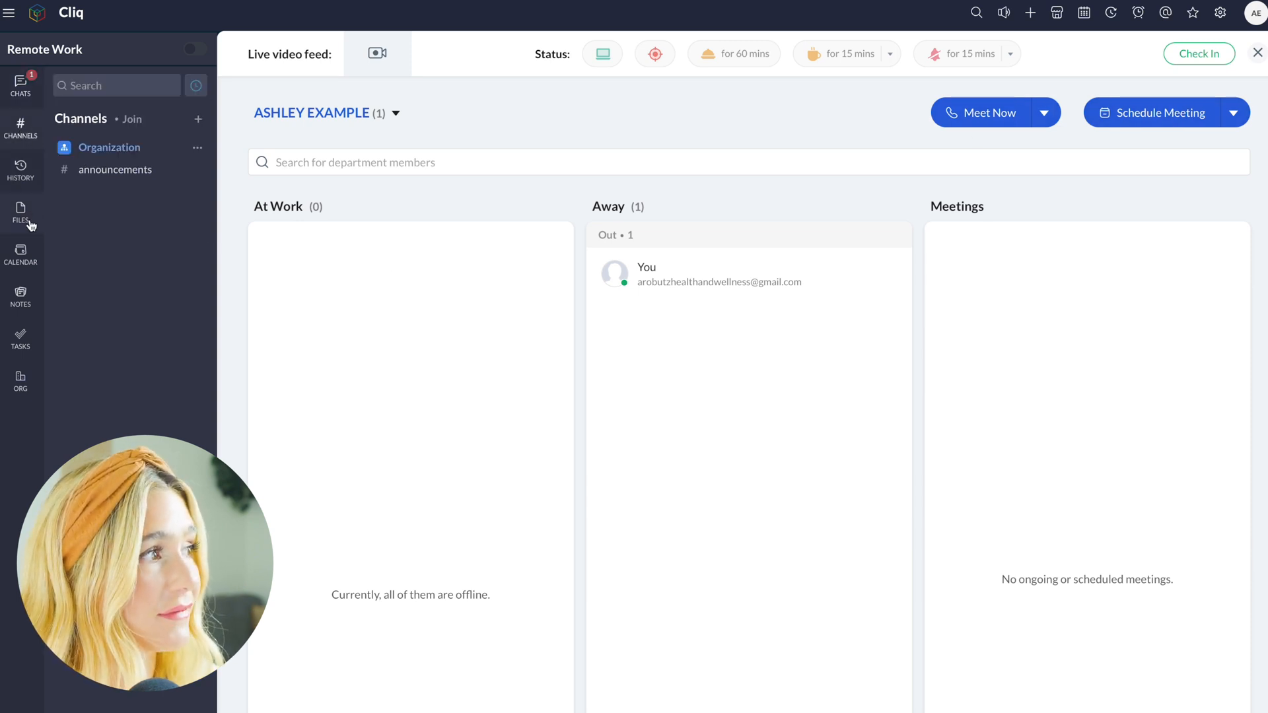
pyautogui.moveTo(20, 338)
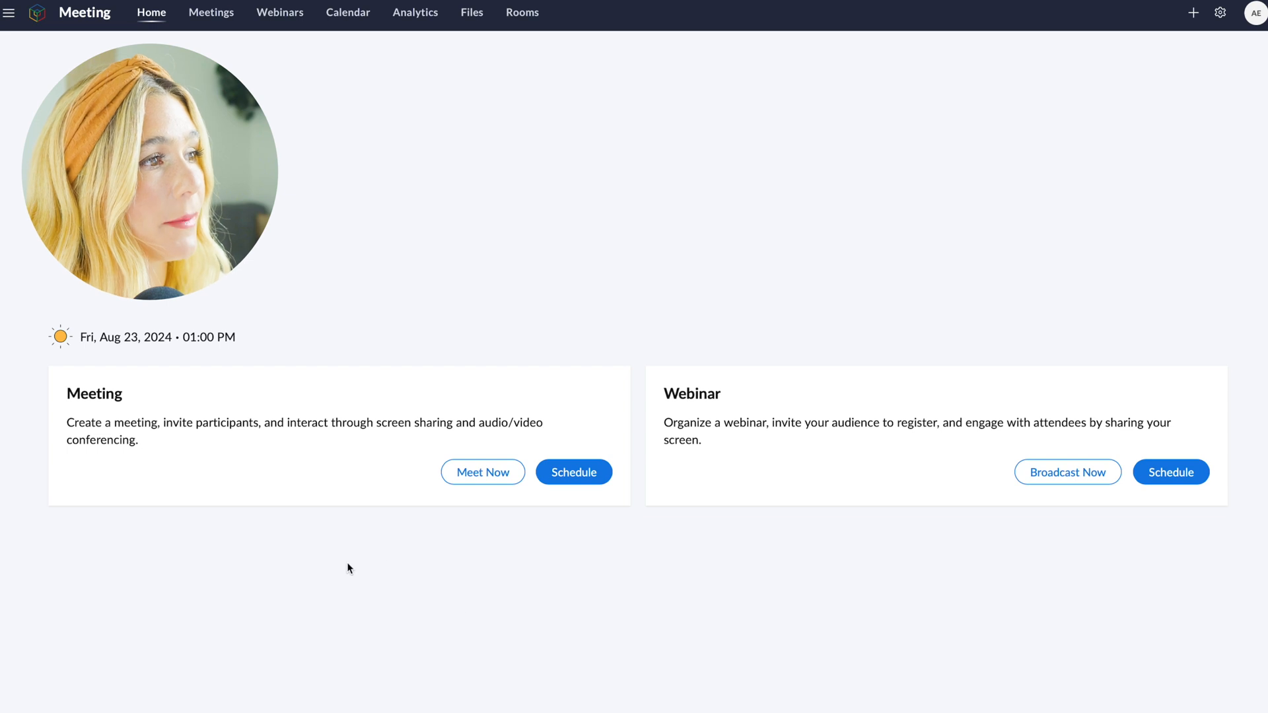
pyautogui.moveTo(879, 521)
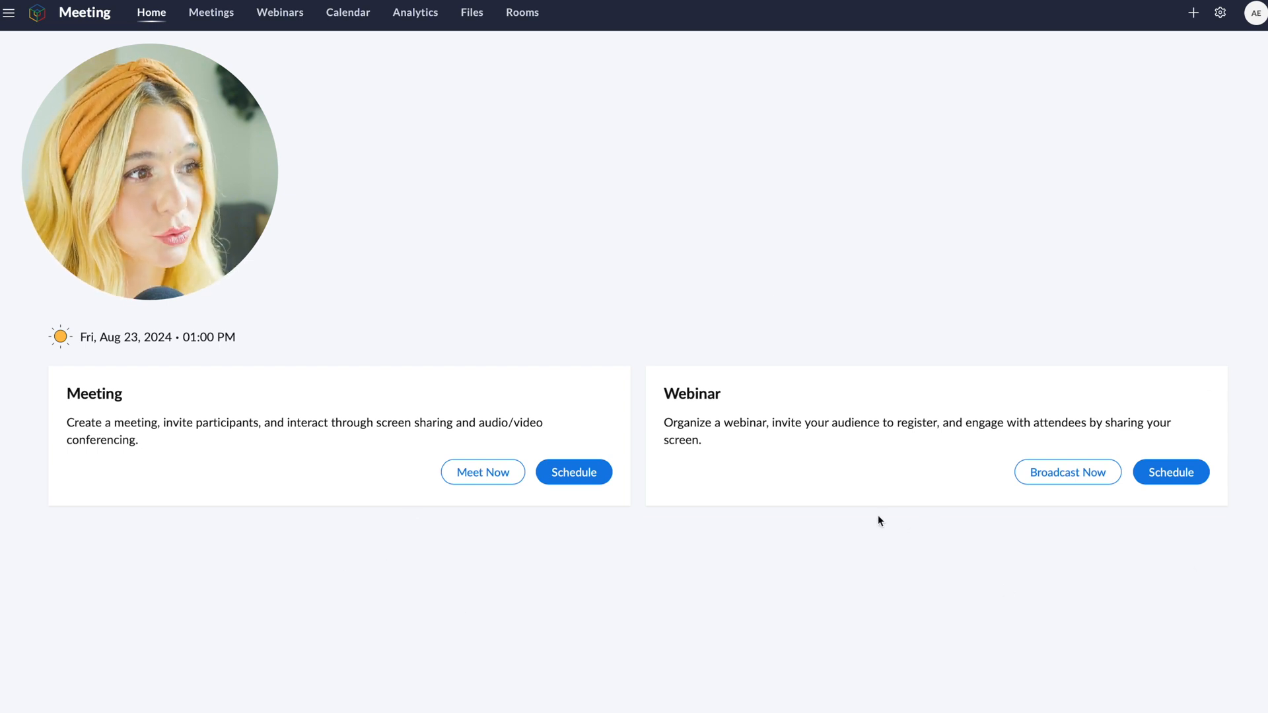
pyautogui.moveTo(1097, 476)
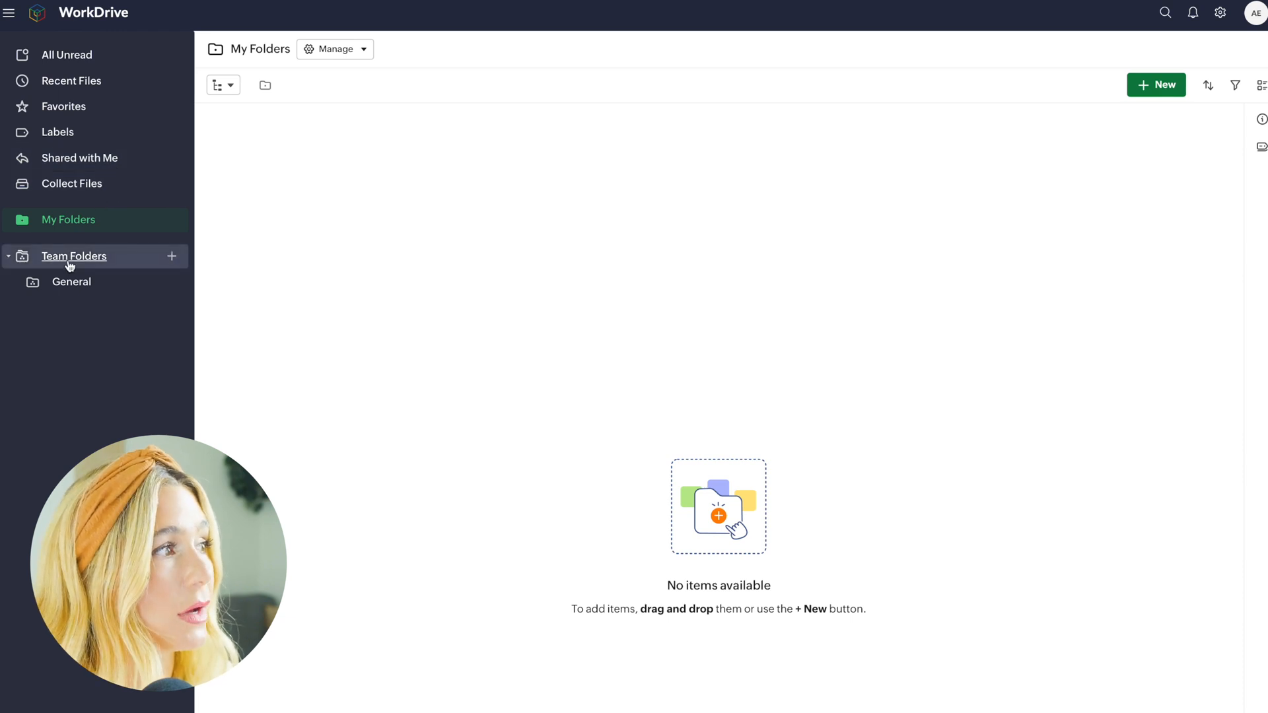
pyautogui.moveTo(1029, 152)
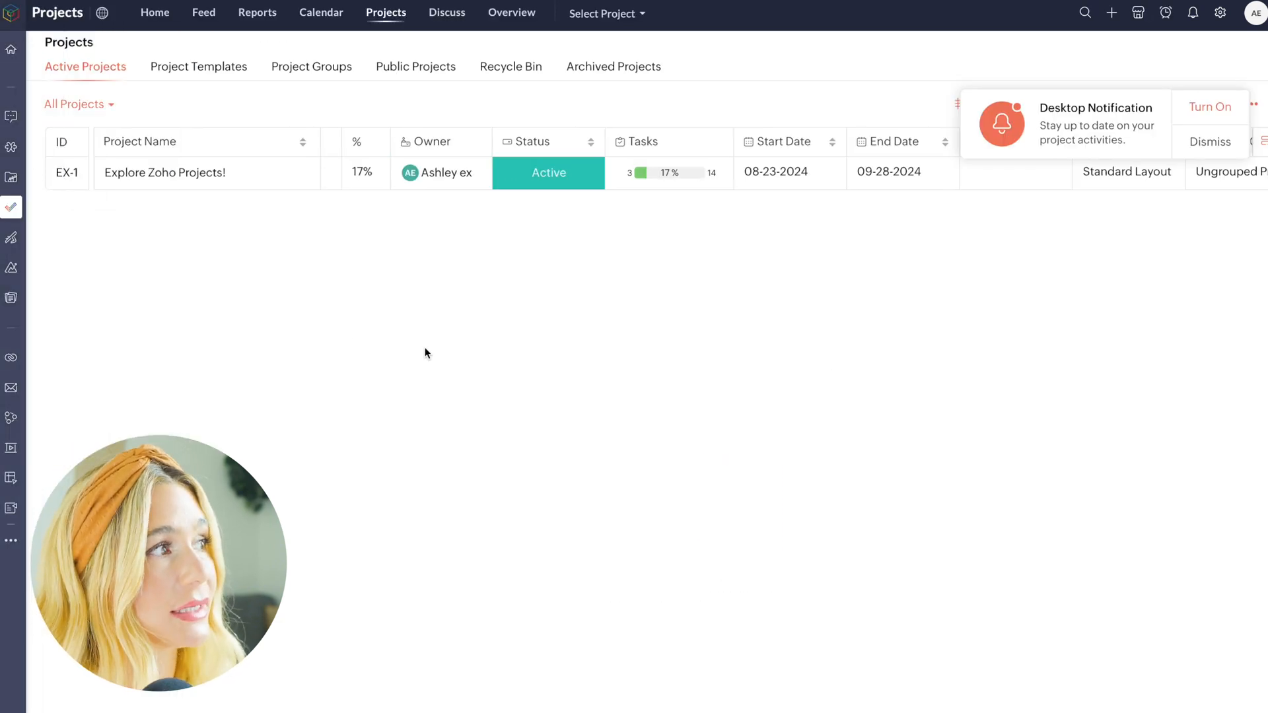
pyautogui.moveTo(238, 324)
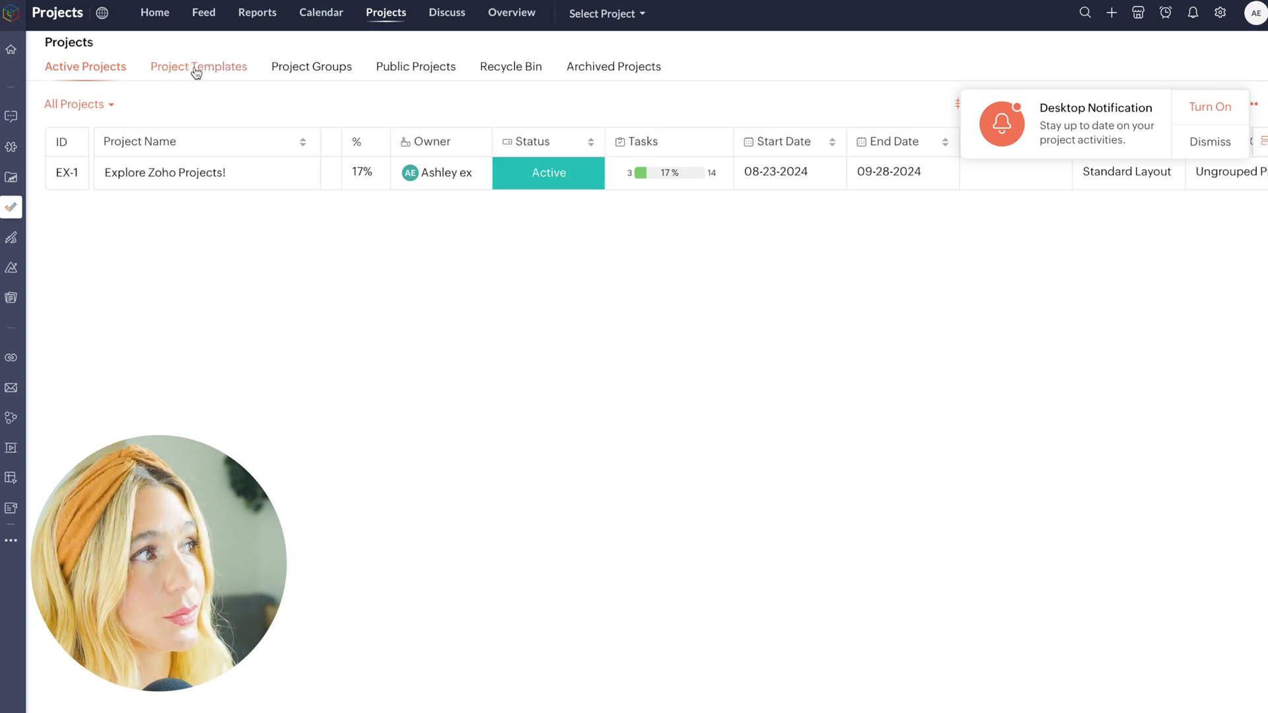
# Step: Browse the Project Groups and Public Projects lists in Zoho Projects
pyautogui.click(310, 66)
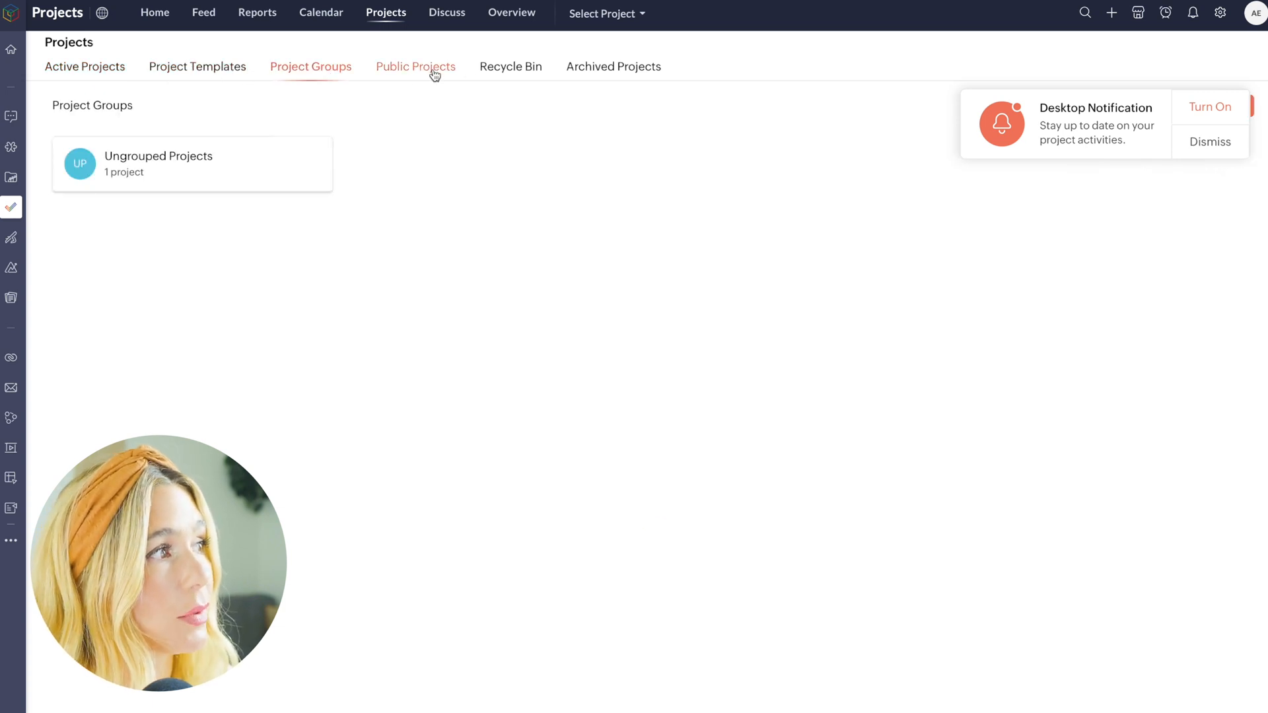
pyautogui.click(613, 66)
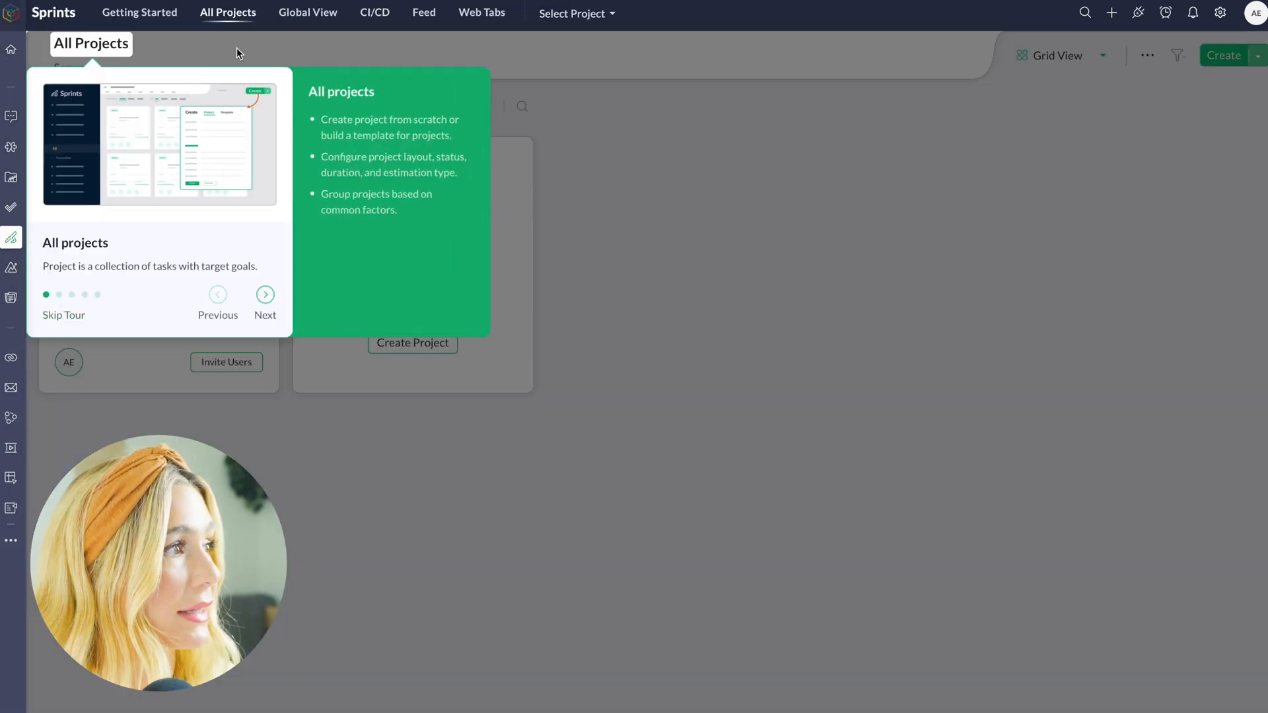
# Step: Skip the Sprints guided tour and view the Sample Project's details
pyautogui.click(64, 315)
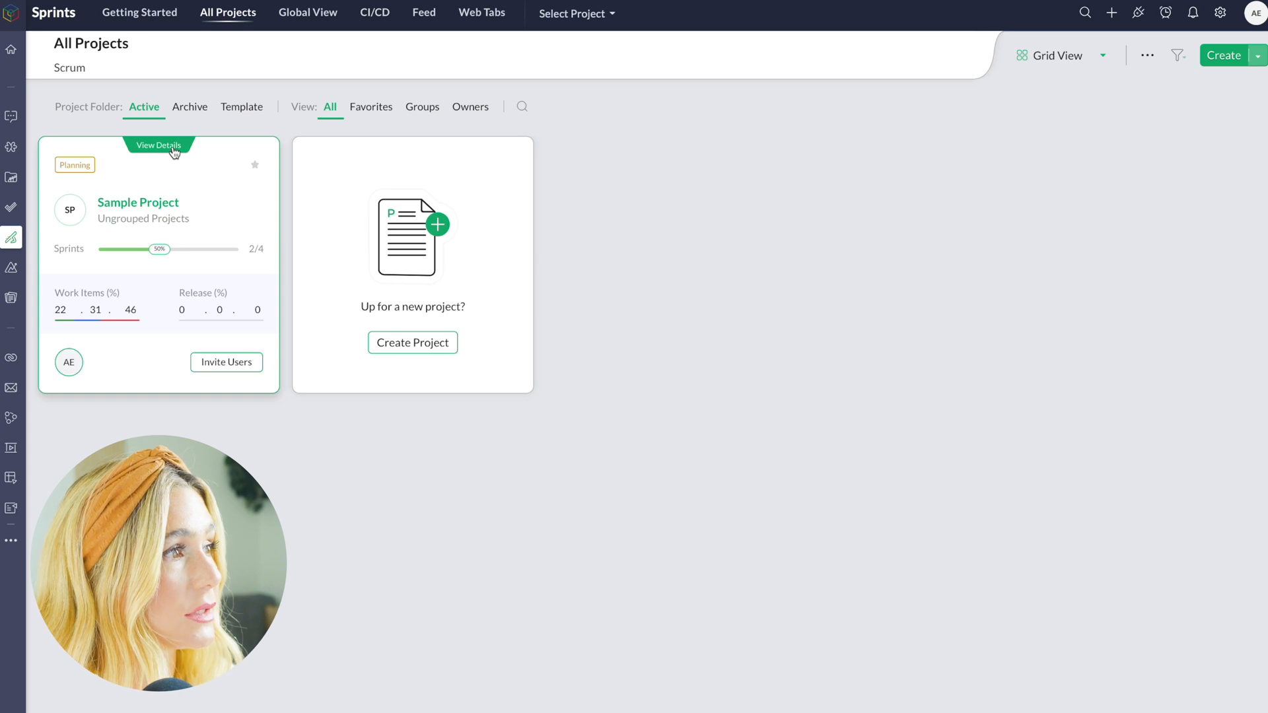
pyautogui.click(158, 145)
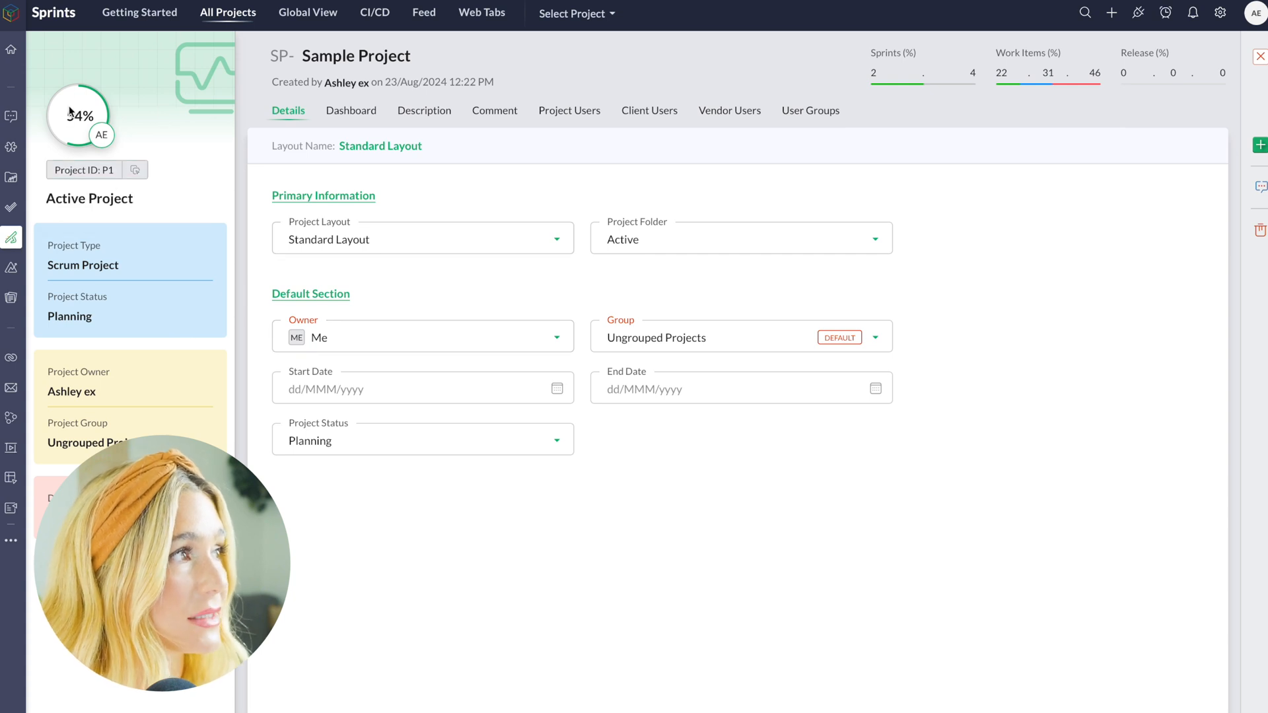
# Step: Switch to Analytics and enter the Zoho Projects workspace Explorer
pyautogui.click(227, 12)
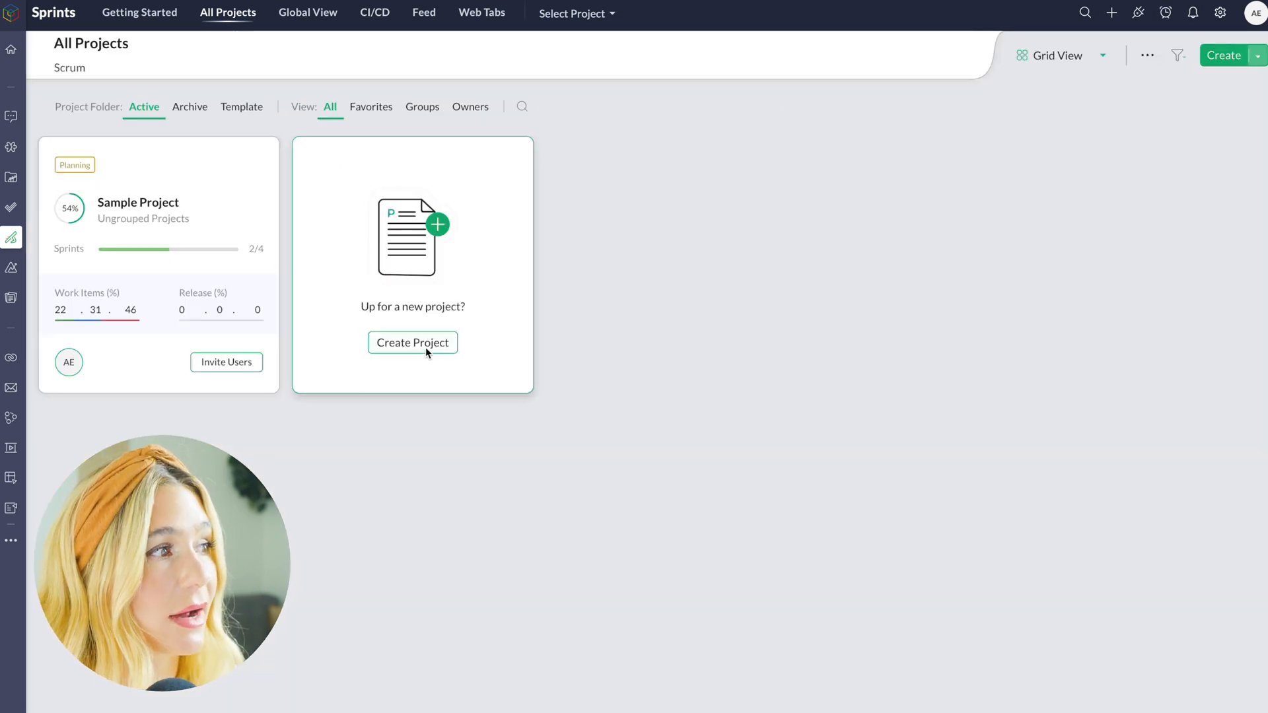
pyautogui.click(412, 342)
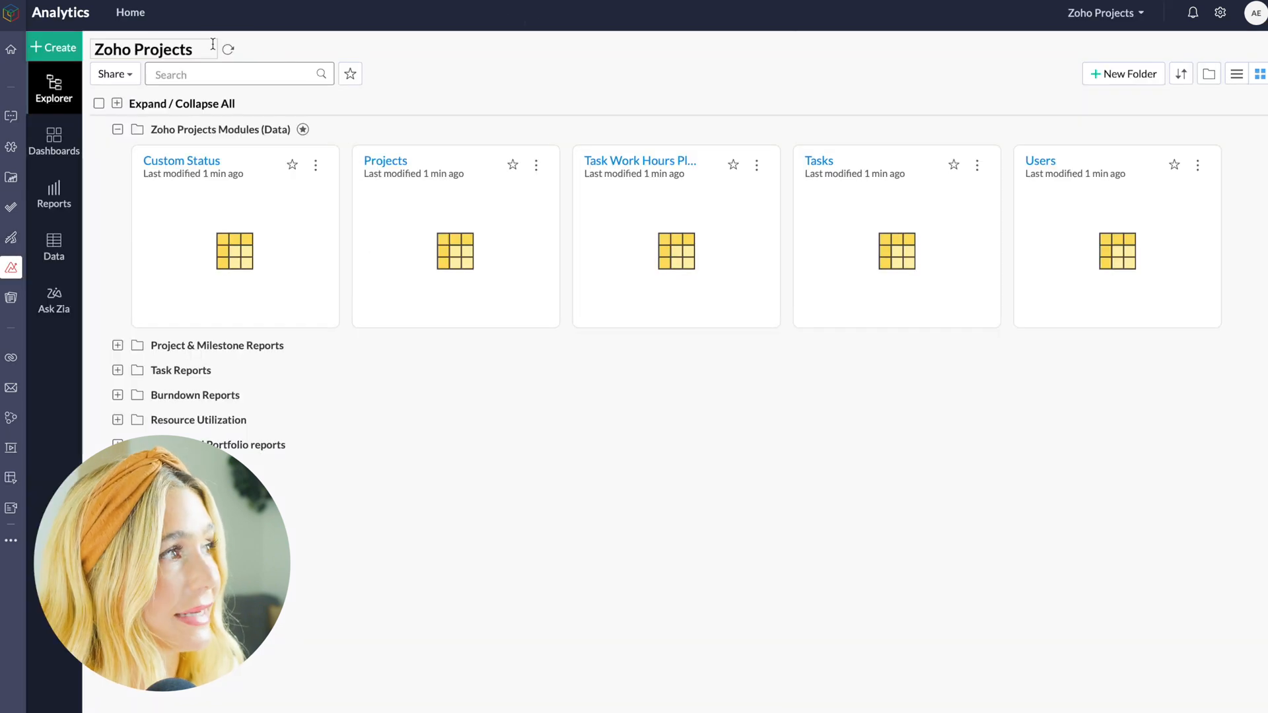
# Step: Browse the Budget and Portfolio reports and dashboards, then move on to Notebook
pyautogui.click(53, 47)
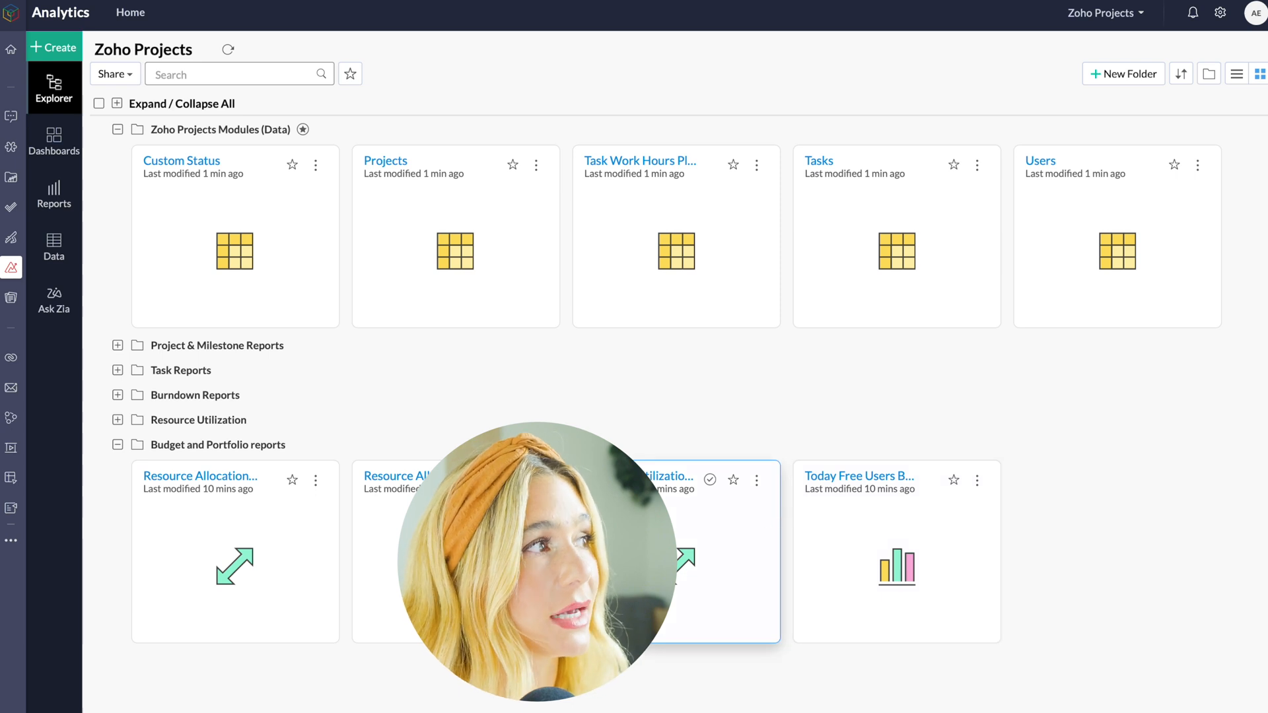
pyautogui.click(53, 140)
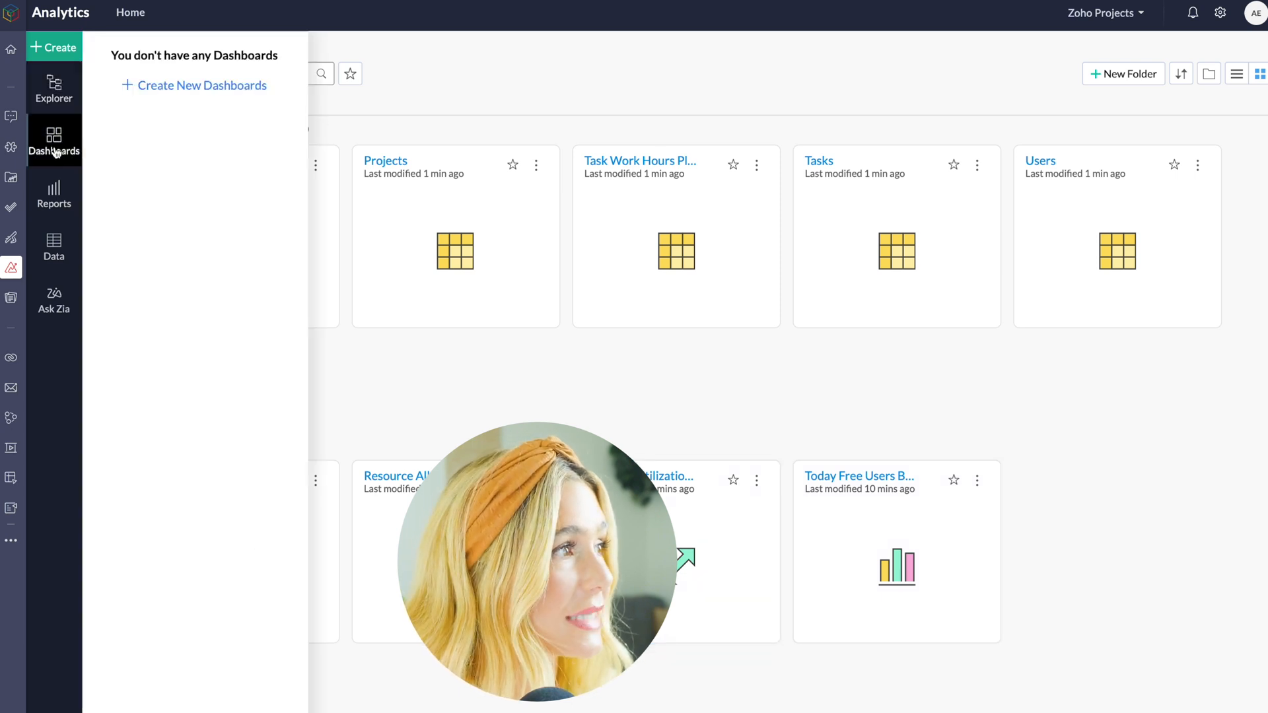
pyautogui.moveTo(53, 194)
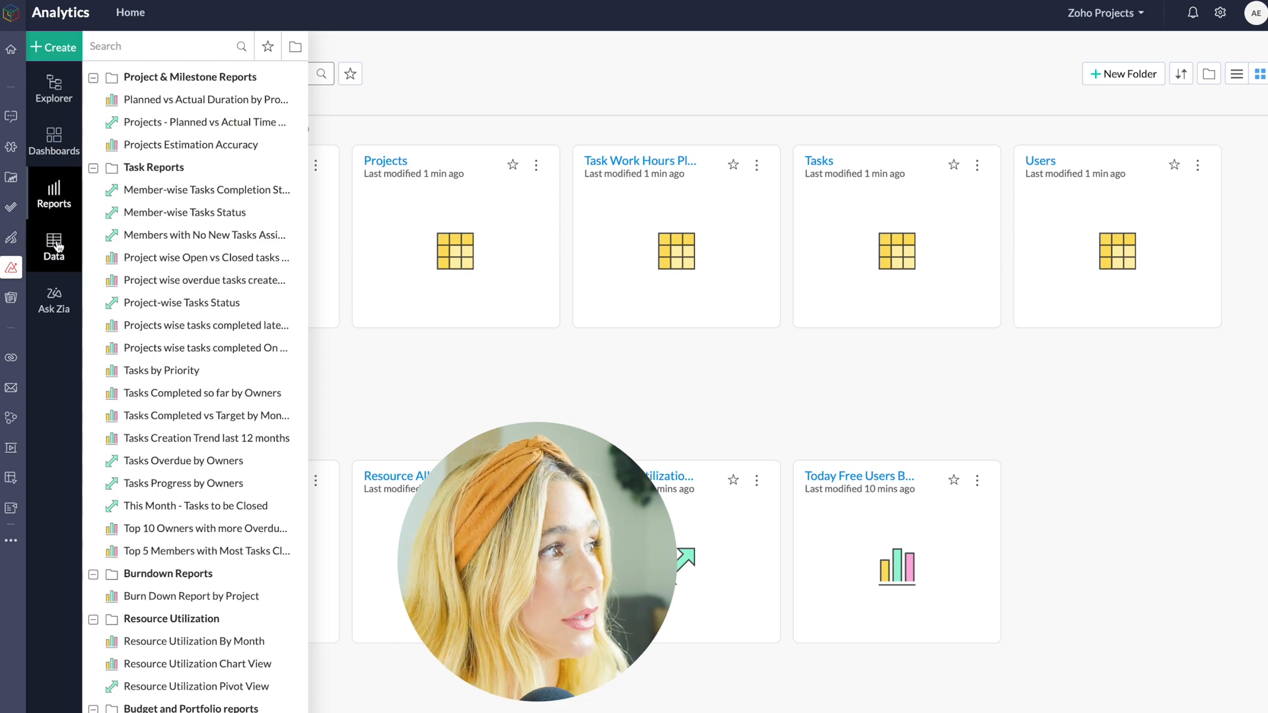
pyautogui.click(53, 298)
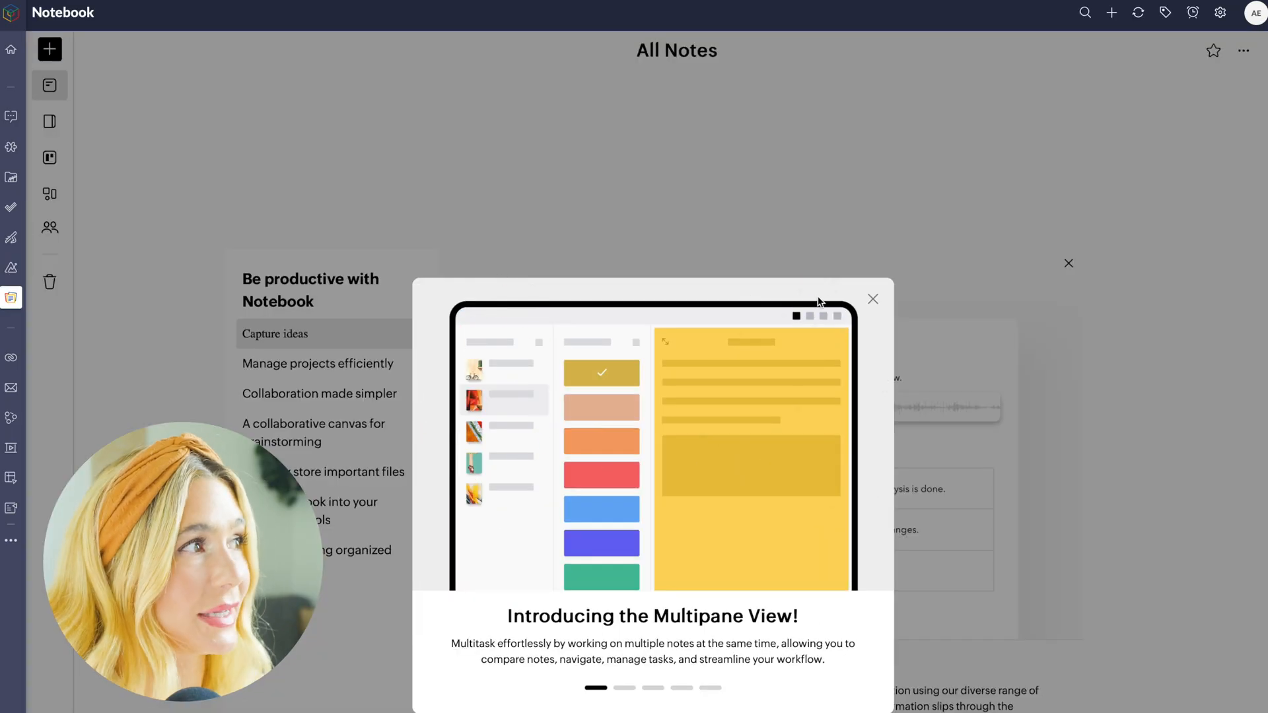
# Step: Dismiss the Multipane View intro and briefly check the note creation choices
pyautogui.click(873, 298)
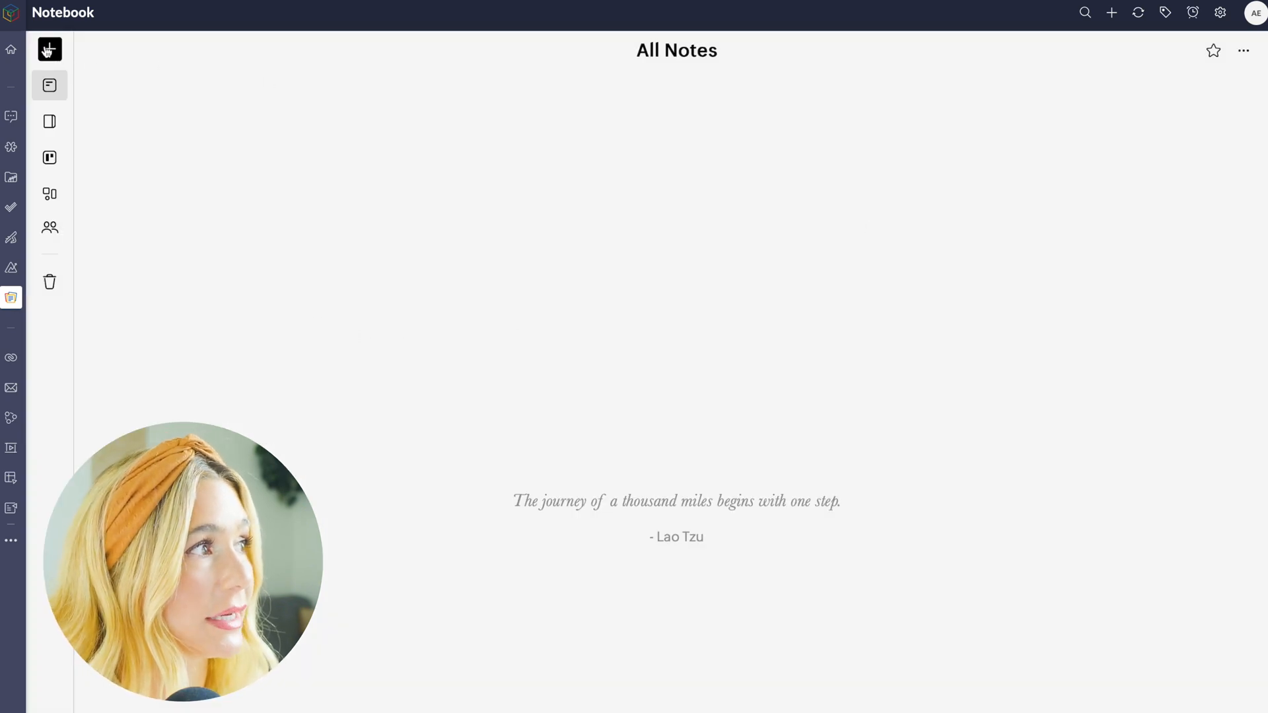
pyautogui.click(49, 49)
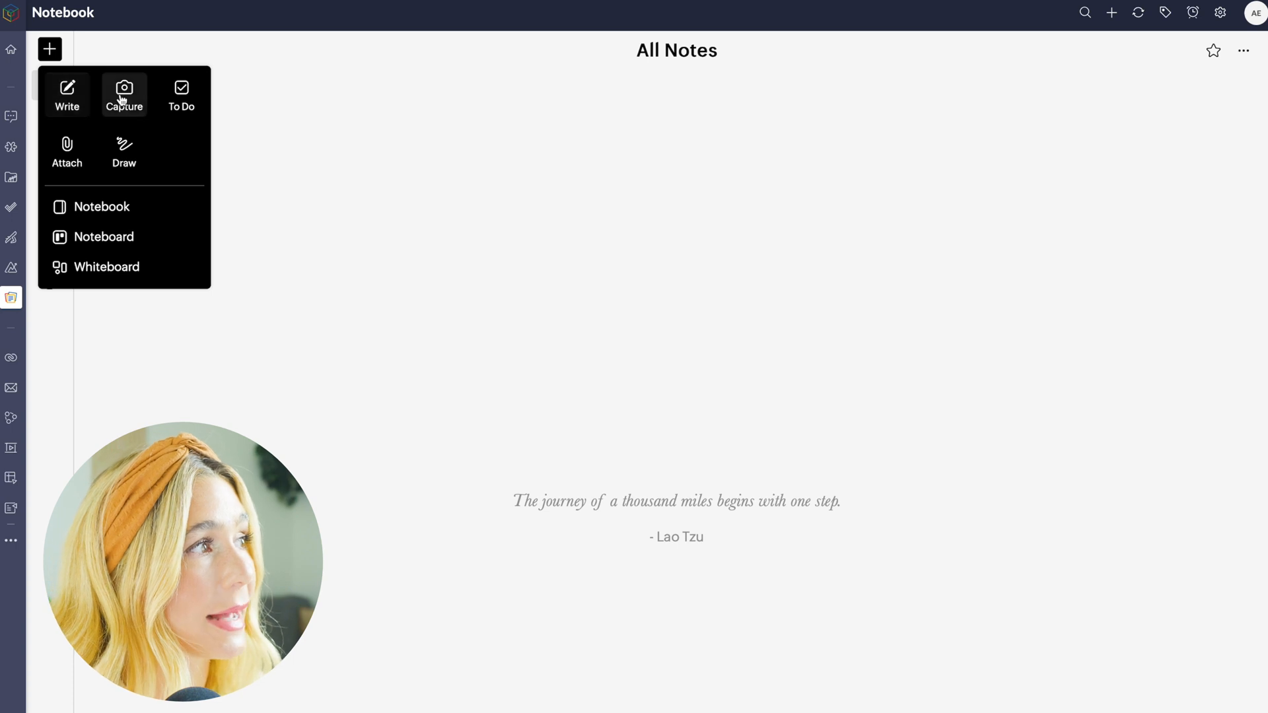
pyautogui.click(49, 49)
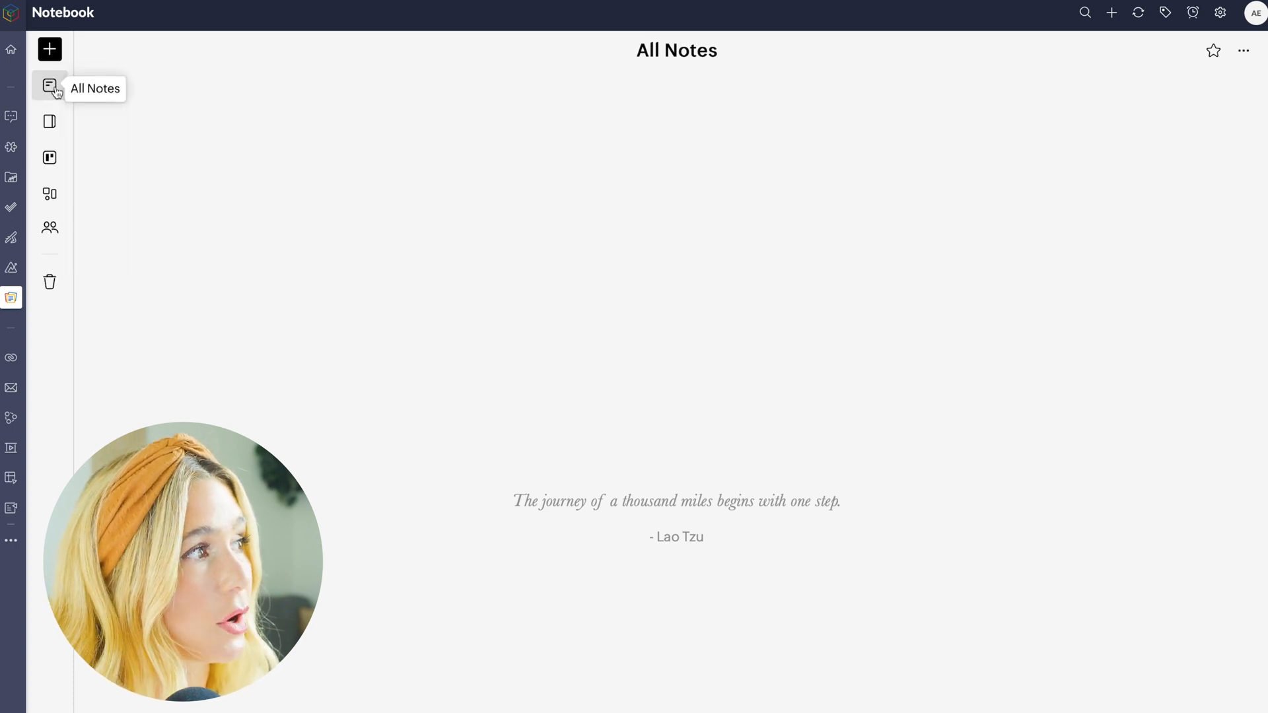
pyautogui.moveTo(49, 157)
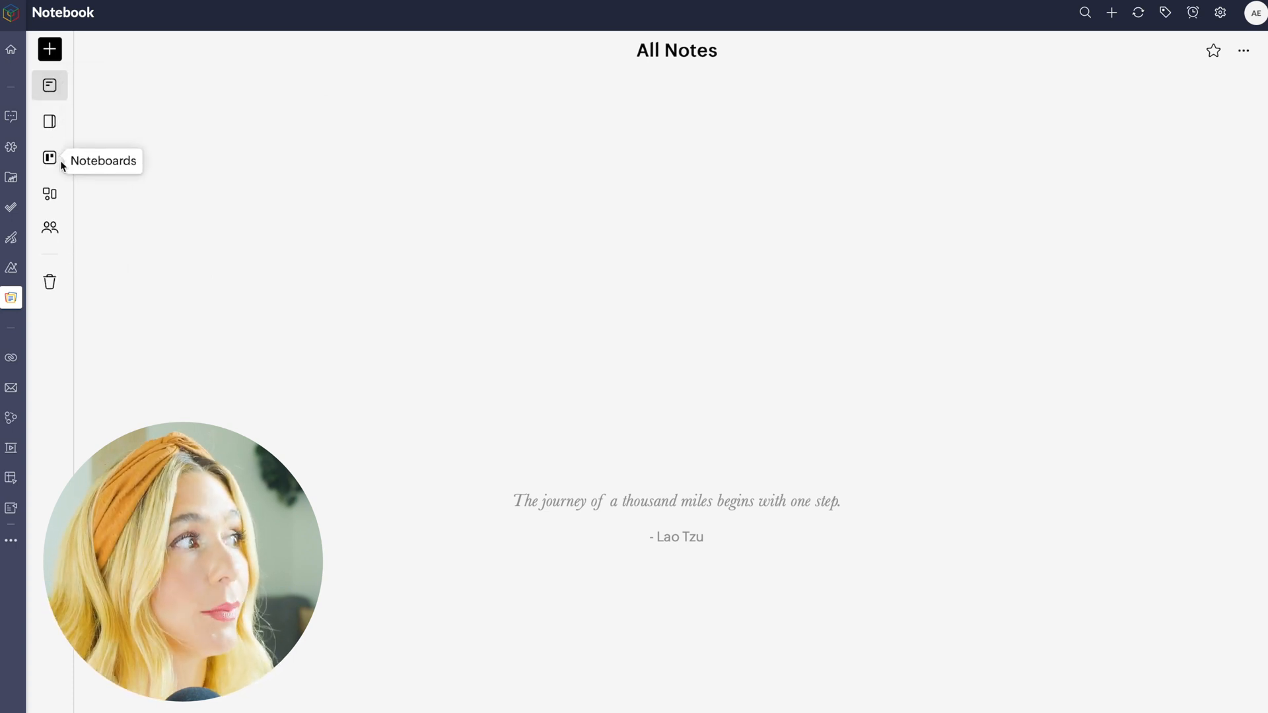
pyautogui.moveTo(49, 227)
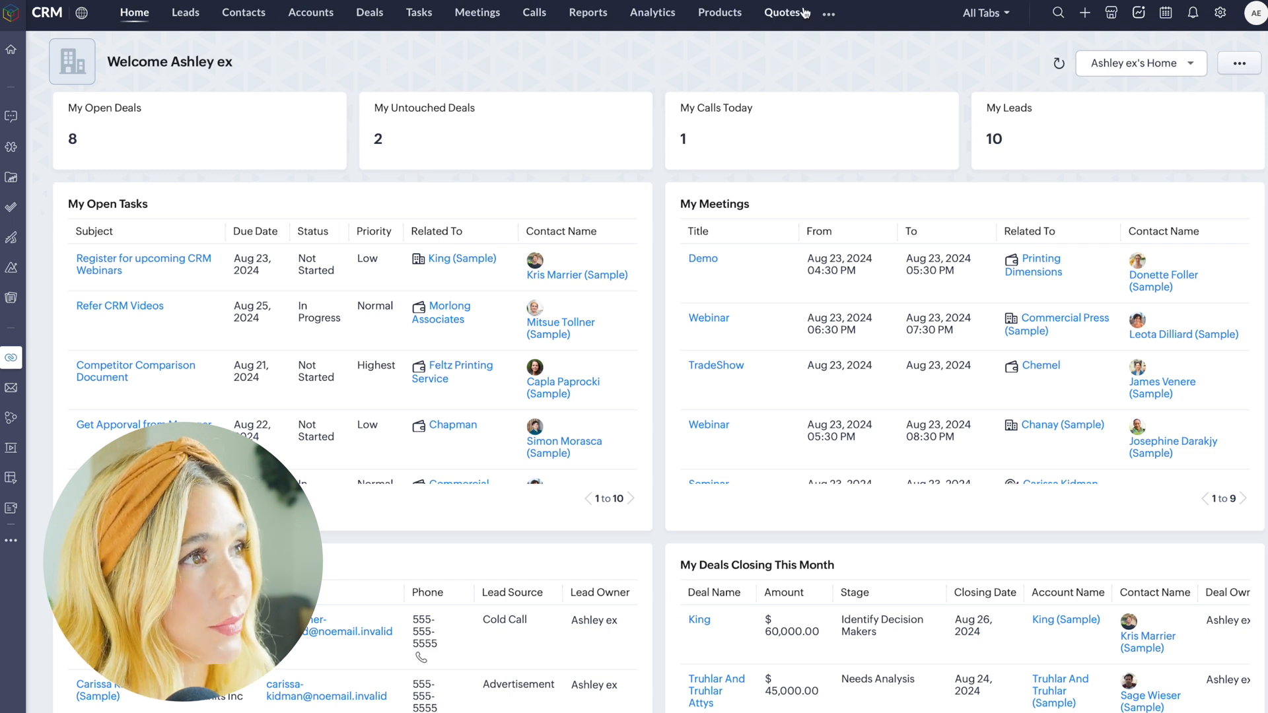
# Step: Browse the CRM Leads, Accounts and Tasks lists, then return to the home dashboard
pyautogui.click(185, 12)
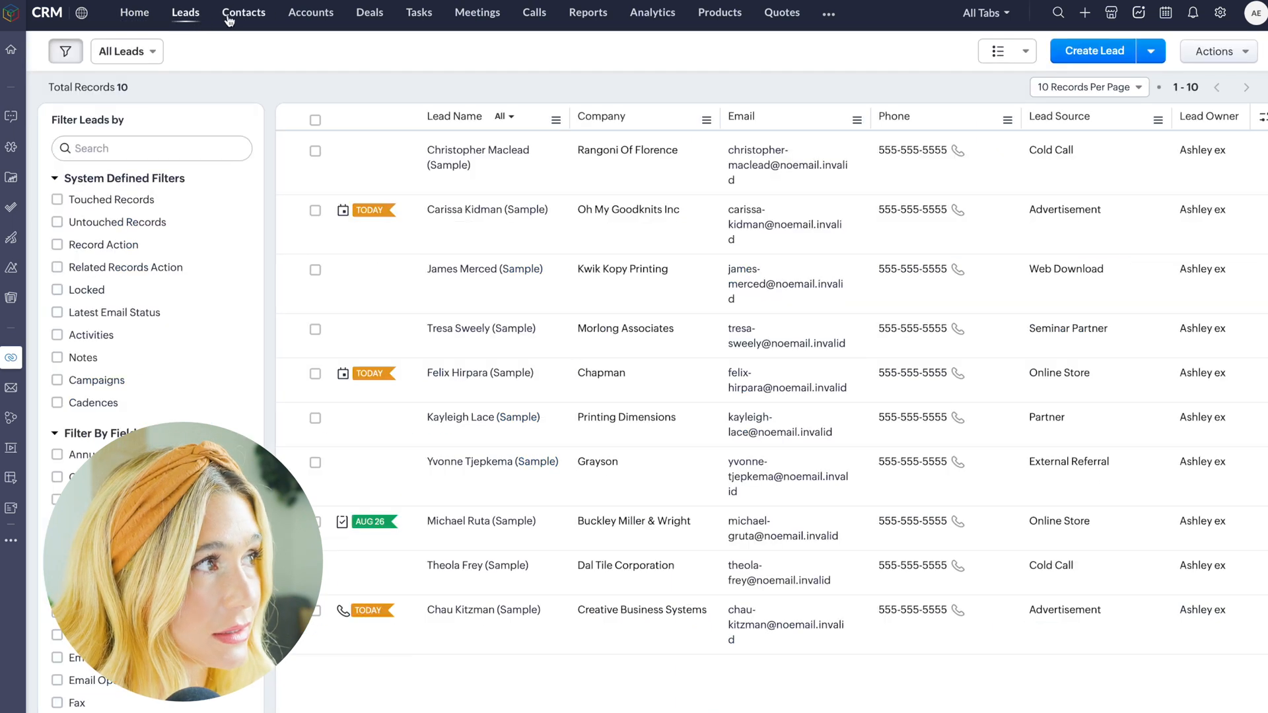
pyautogui.click(310, 12)
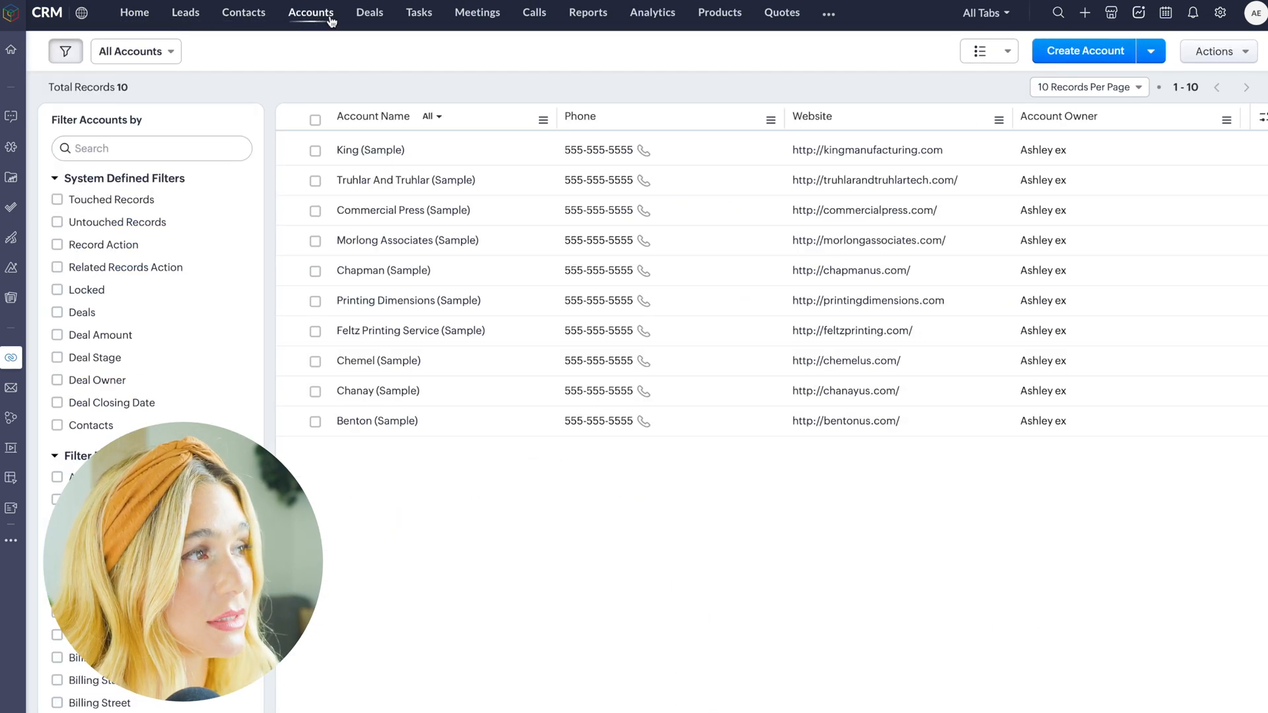
pyautogui.click(418, 12)
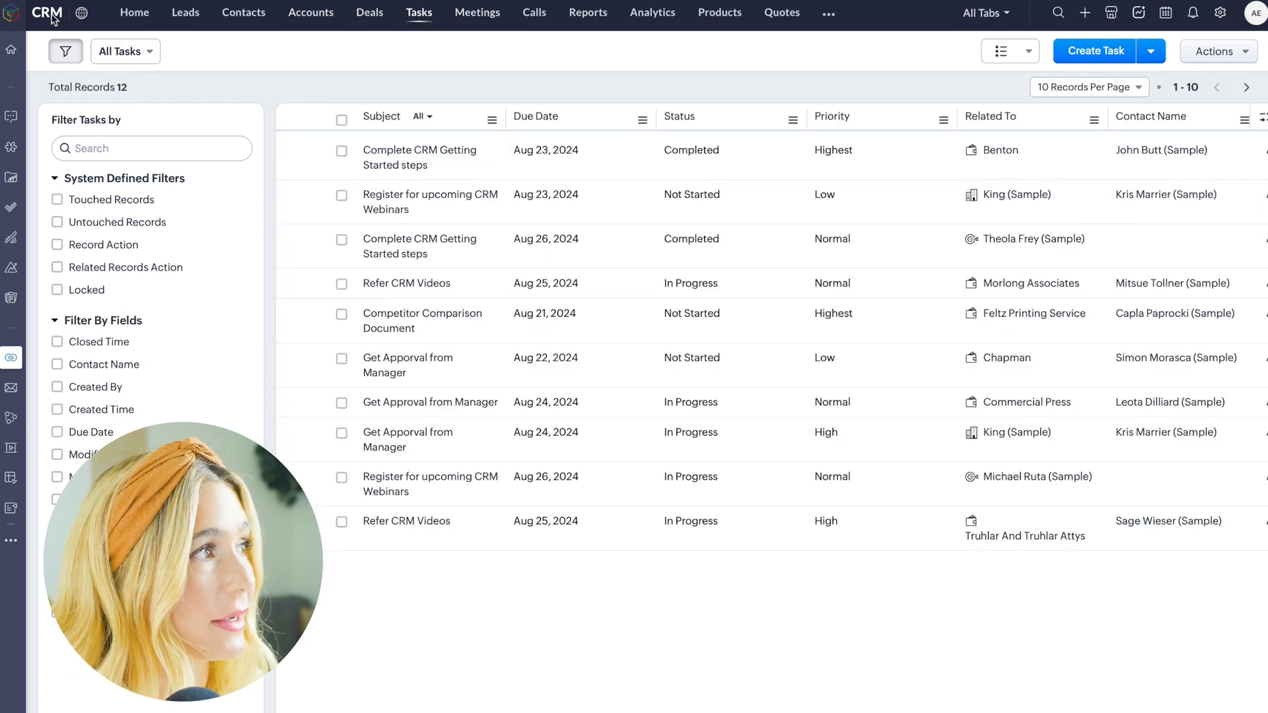
pyautogui.click(135, 12)
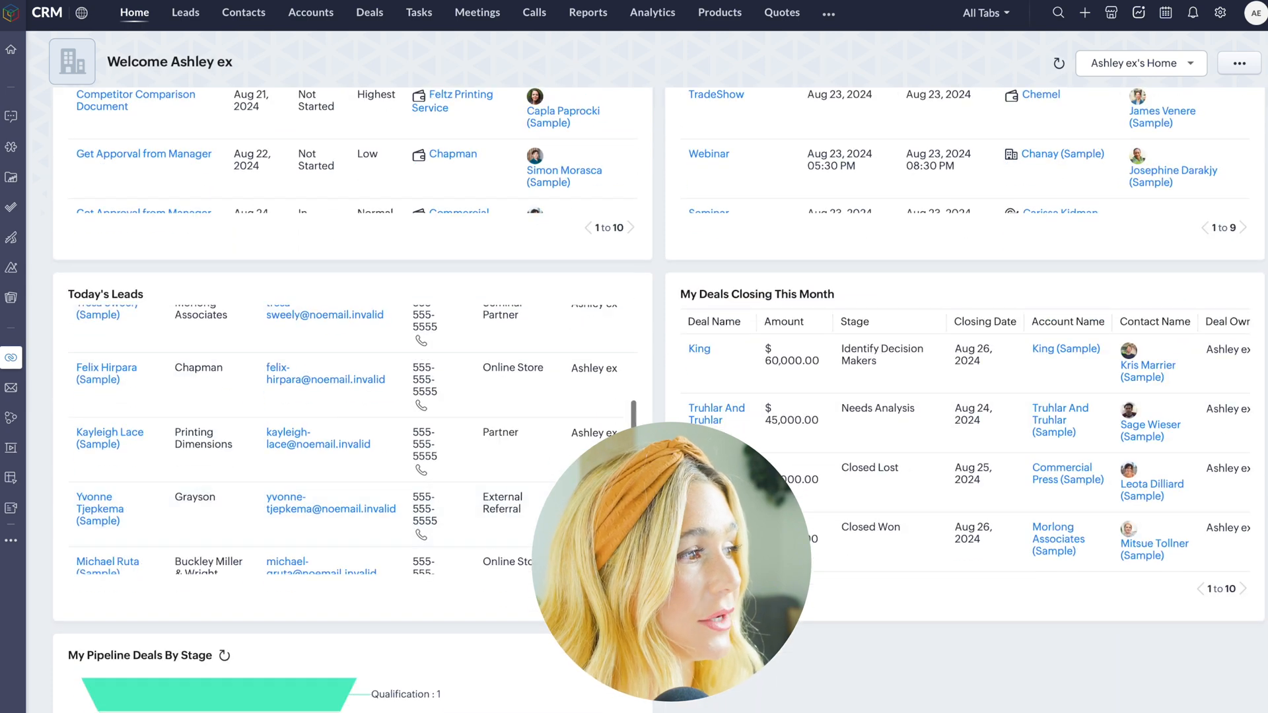
pyautogui.scroll(-3)
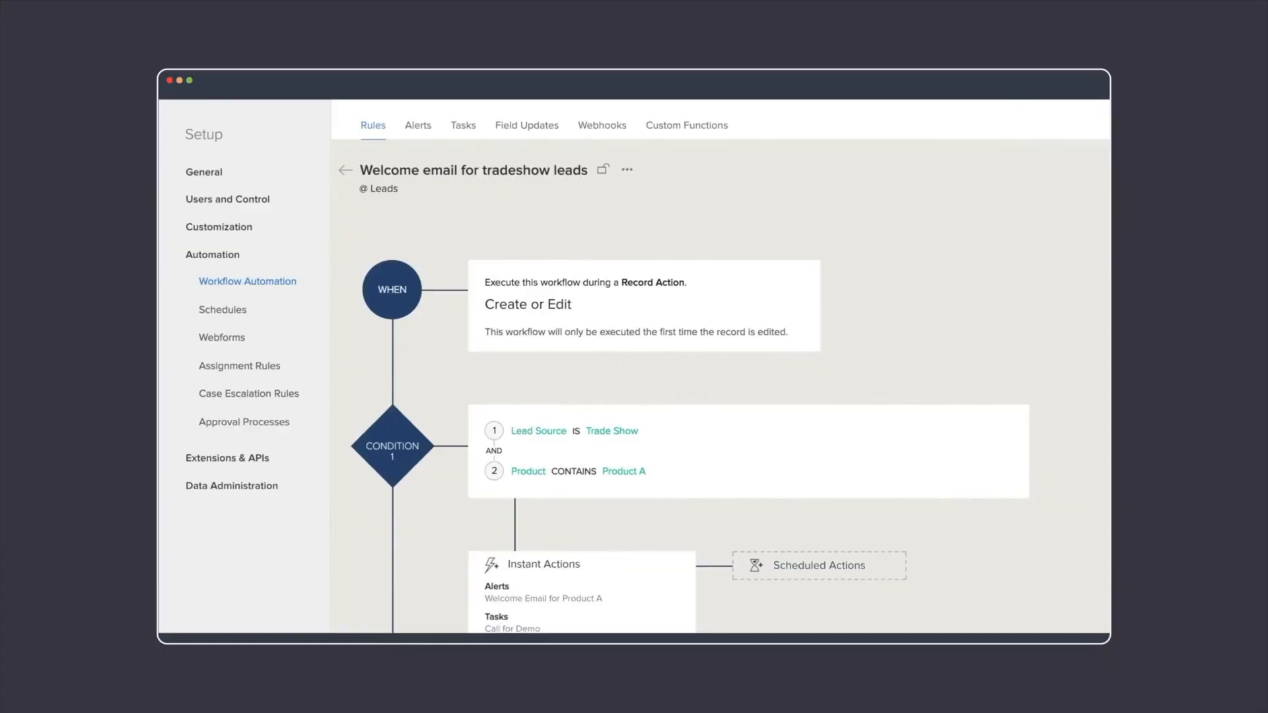
# Step: Play the promo clips and show the Australia trip's flight bookings in Expense
pyautogui.scroll(-3)
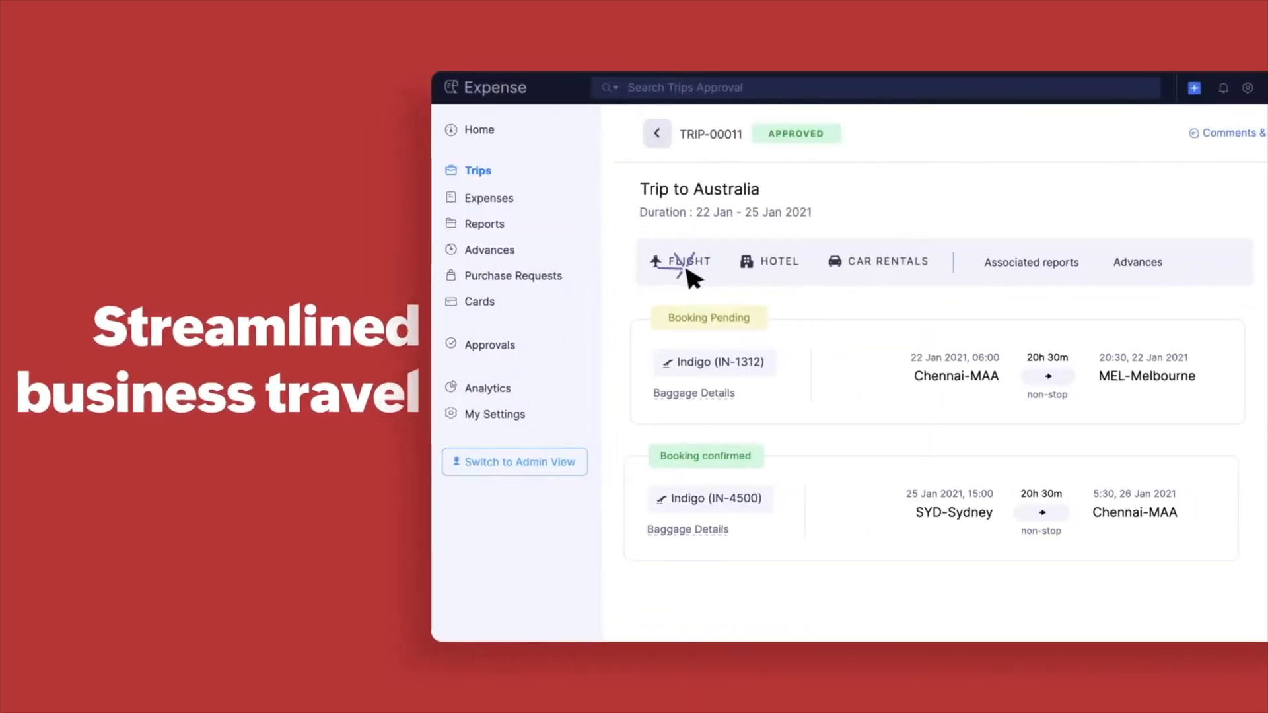
pyautogui.click(687, 261)
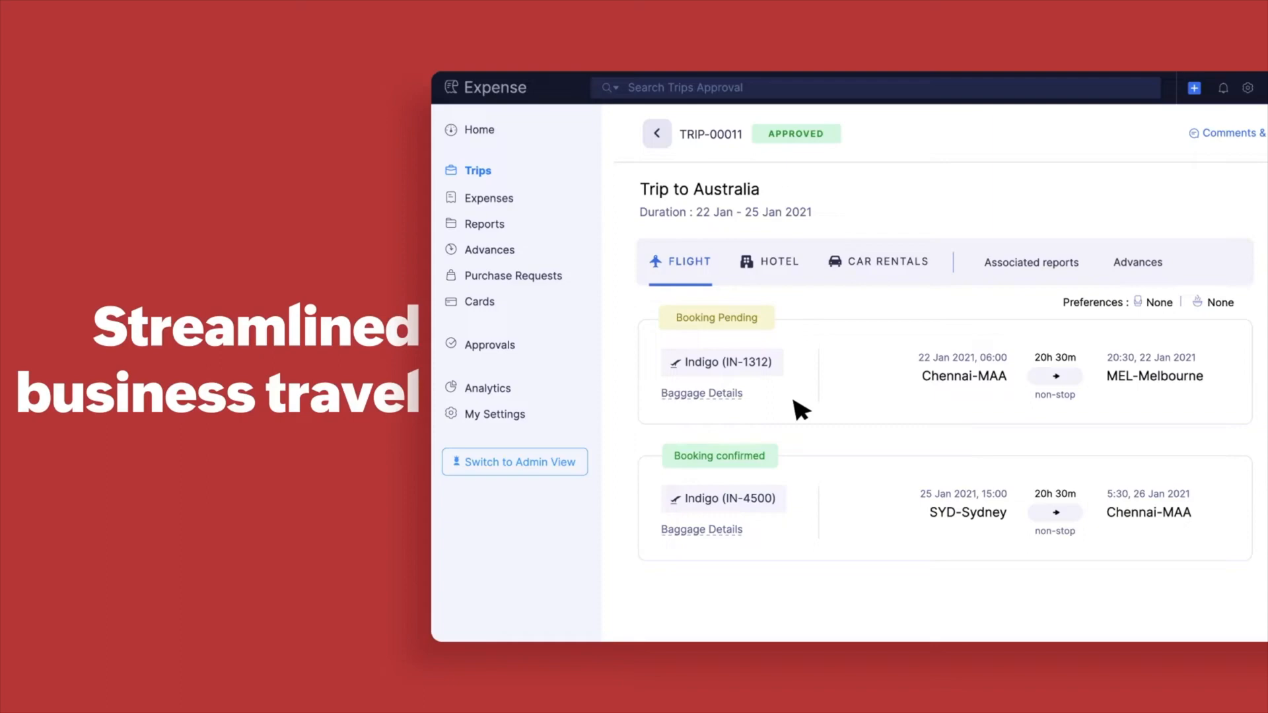